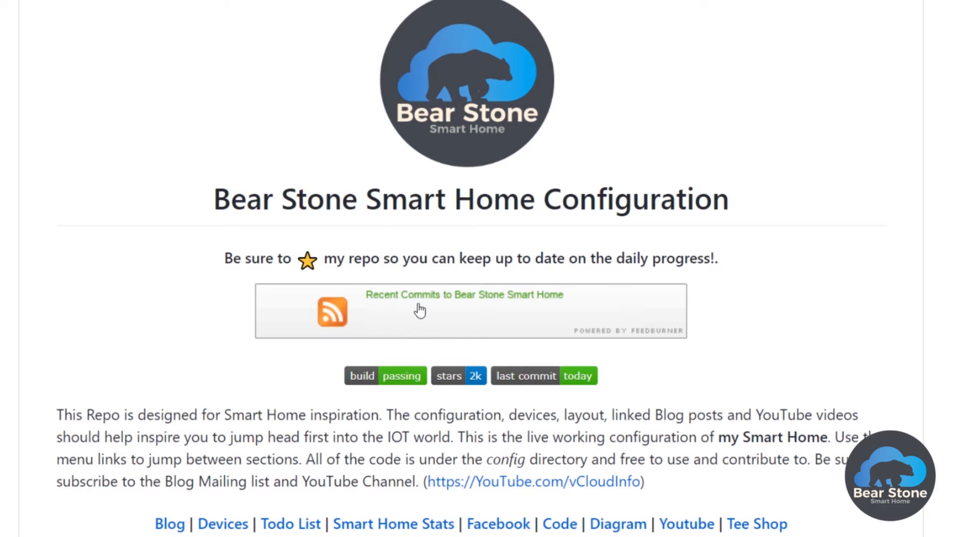
mouse_move(291, 523)
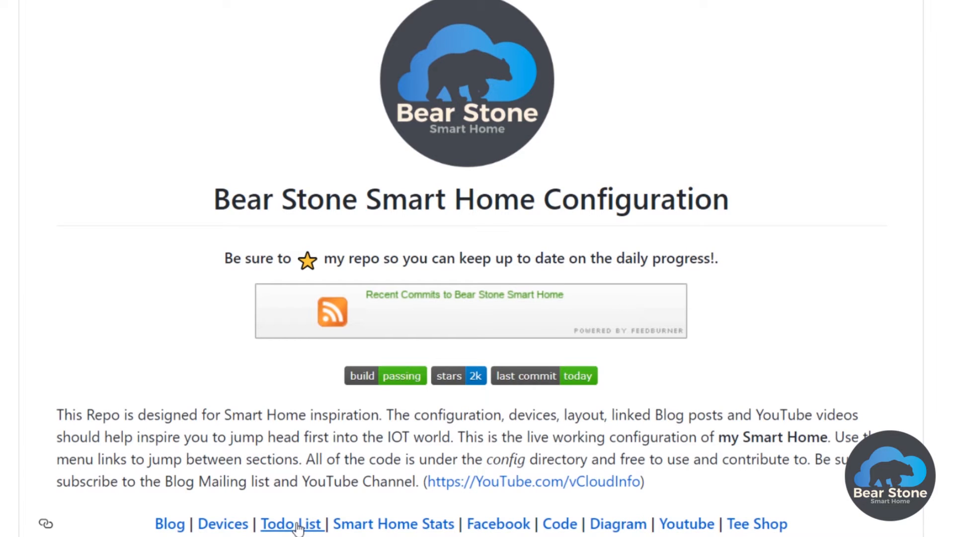
Follow the README's Todo List link and open the 'Guest mode feedback' issue
click(290, 524)
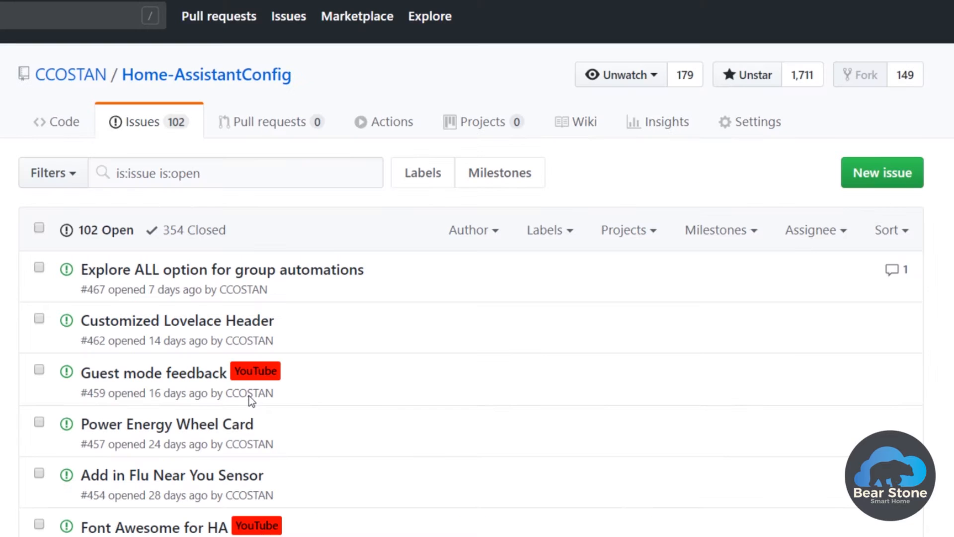
mouse_move(154, 380)
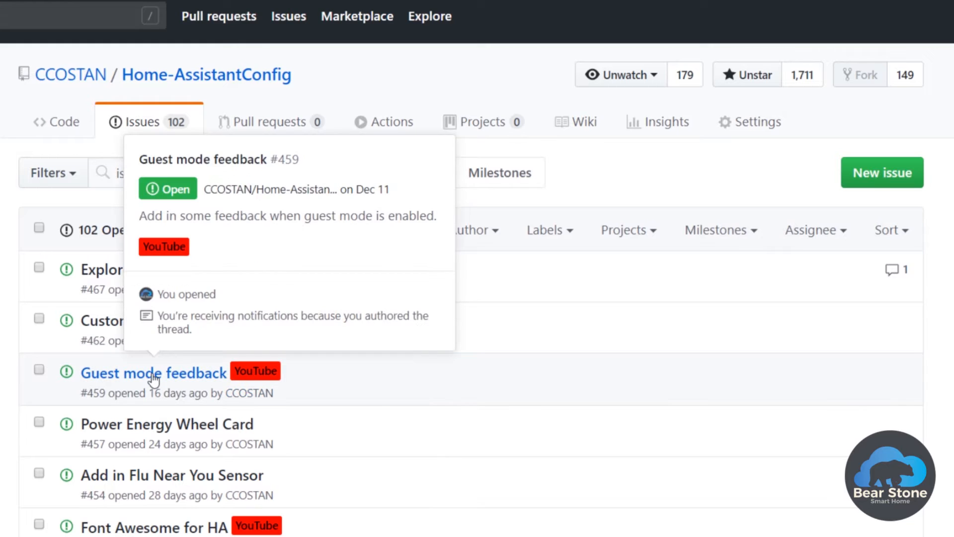
click(149, 373)
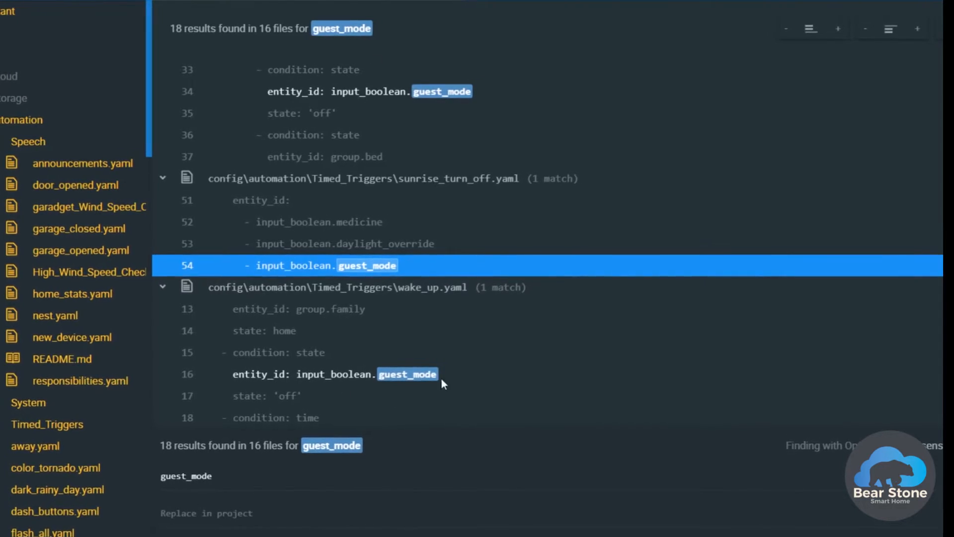
Jump to the guest_mode match in wake_up.yaml and scroll through the search results
click(407, 374)
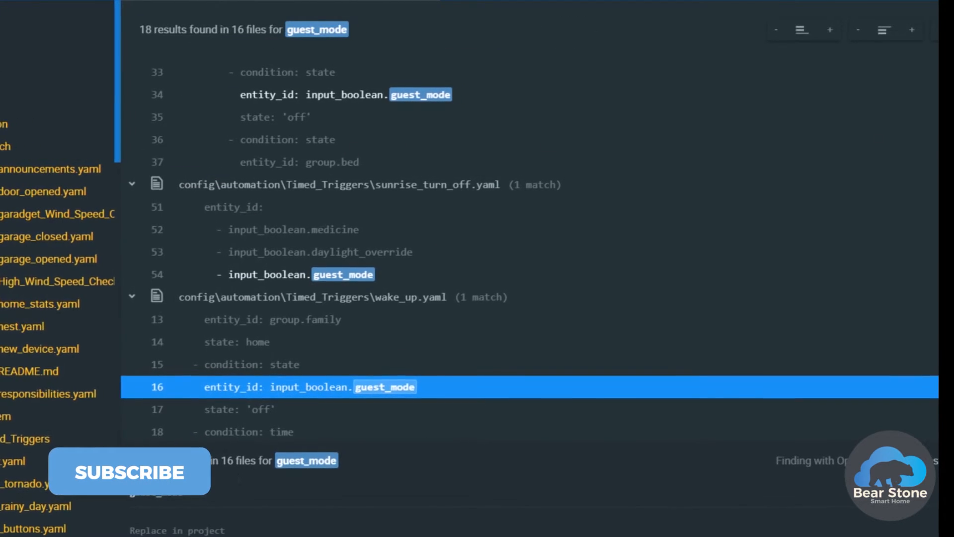
scroll(down, 3)
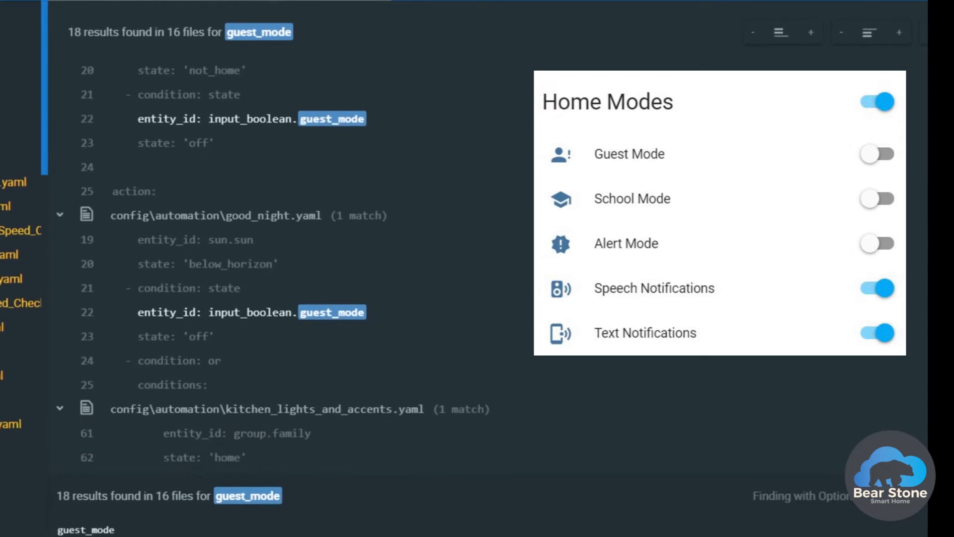
scroll(down, 3)
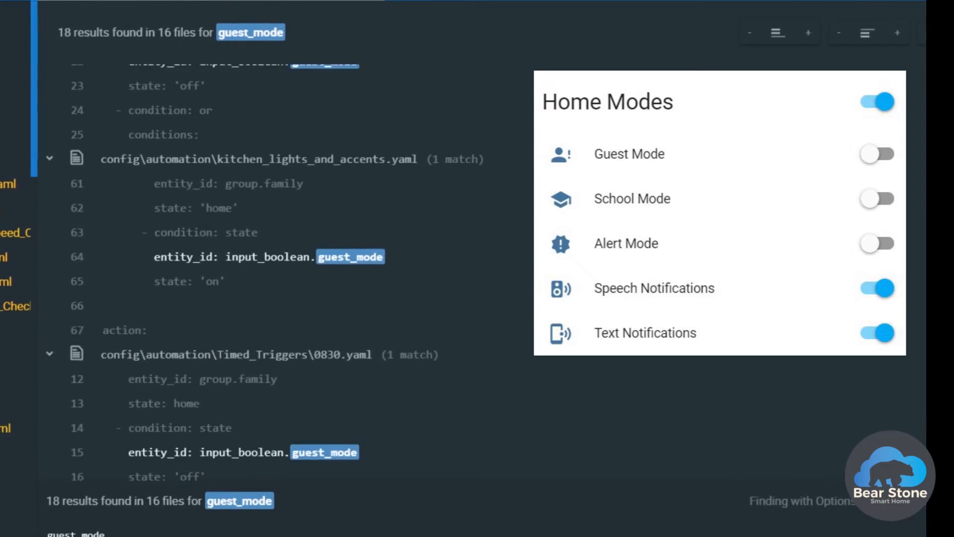
scroll(down, 3)
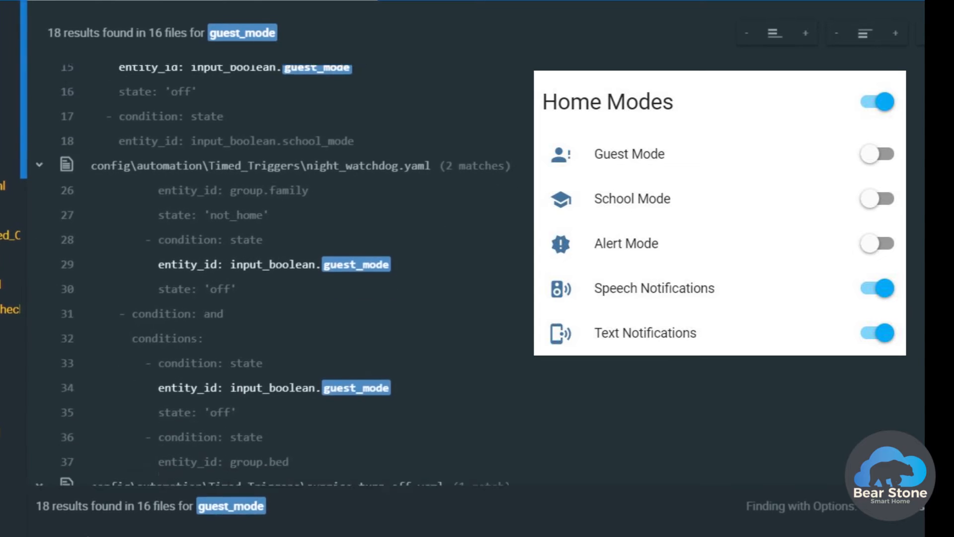
scroll(down, 3)
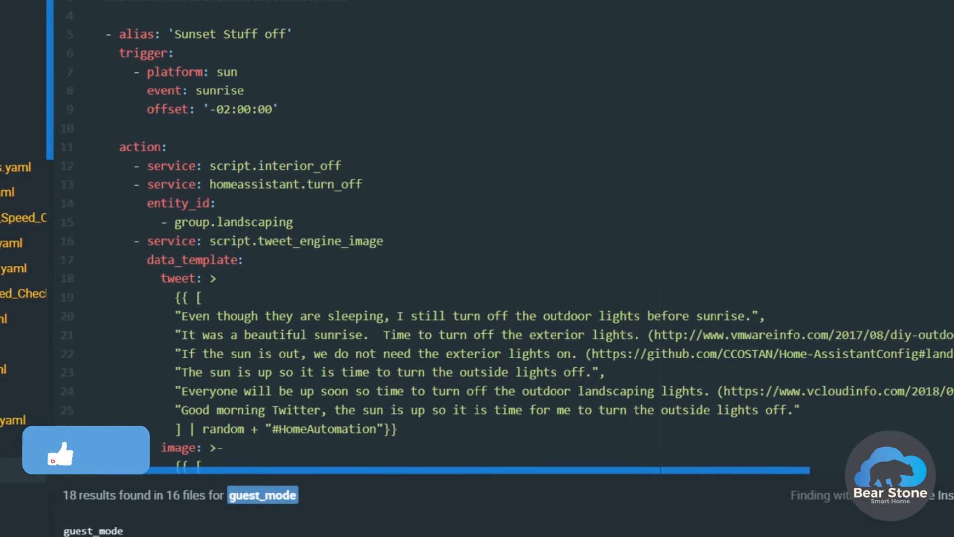
Scroll sunrise_turn_off.yaml down to input_boolean.guest_mode on line 54
scroll(down, 3)
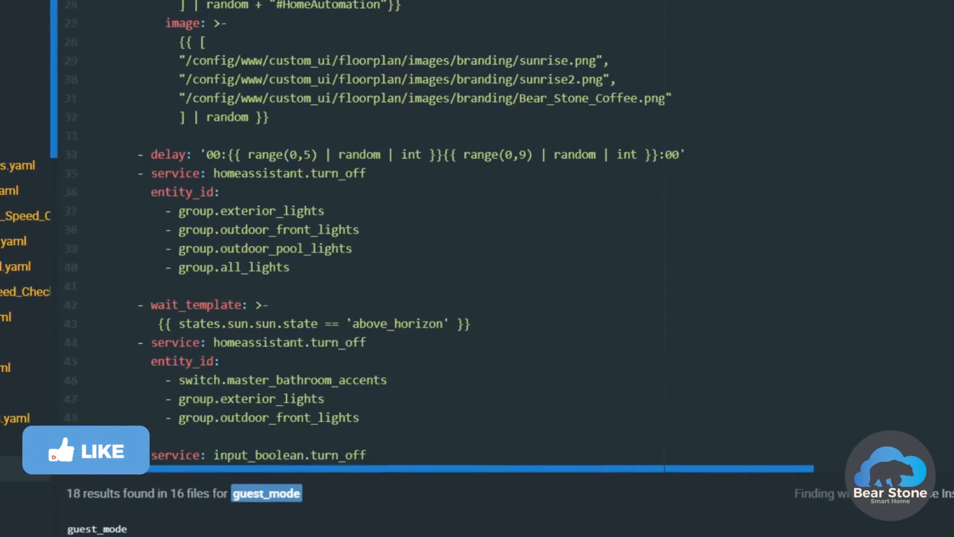
scroll(down, 3)
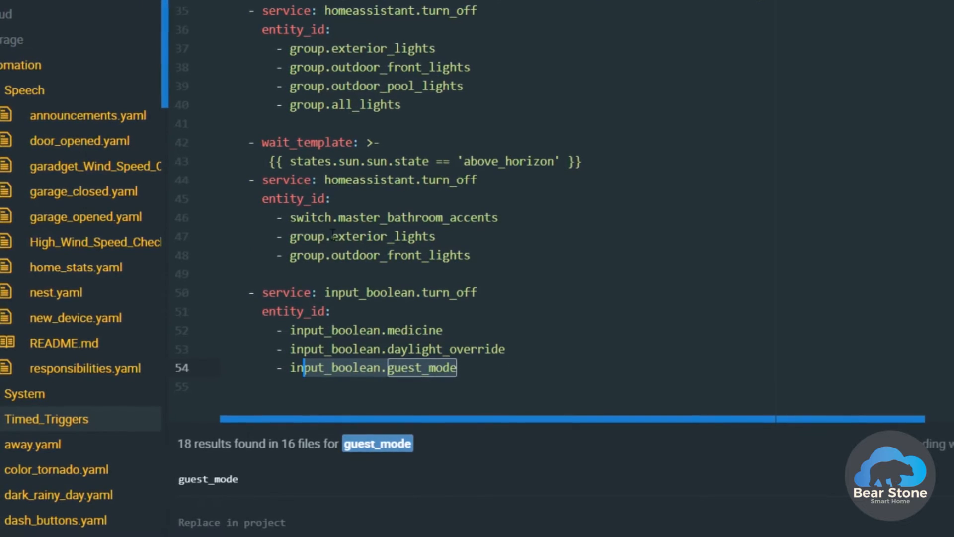
Replace the device trackers with input_boolean.guest_mode, from 'off' to 'on'
click(87, 115)
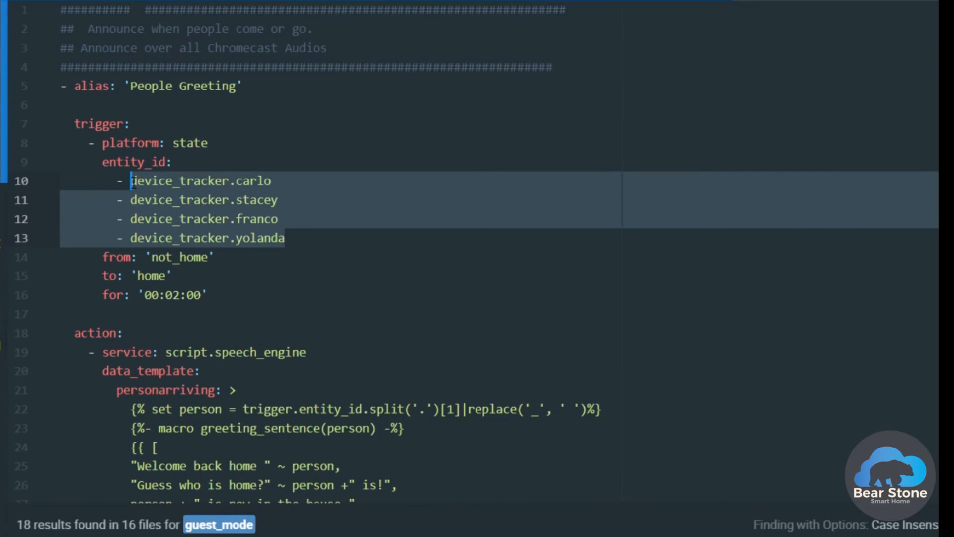
text(input_boolean.)
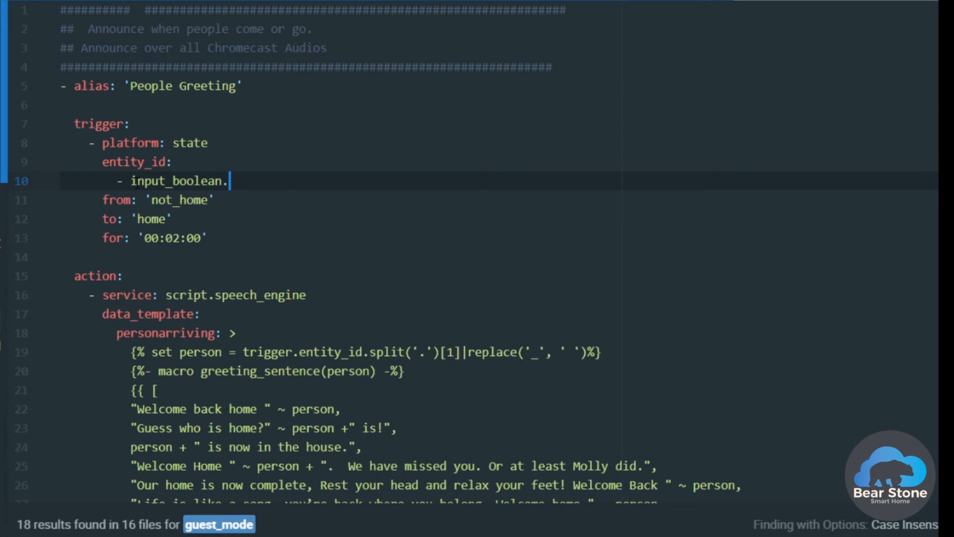
text(guest_mode)
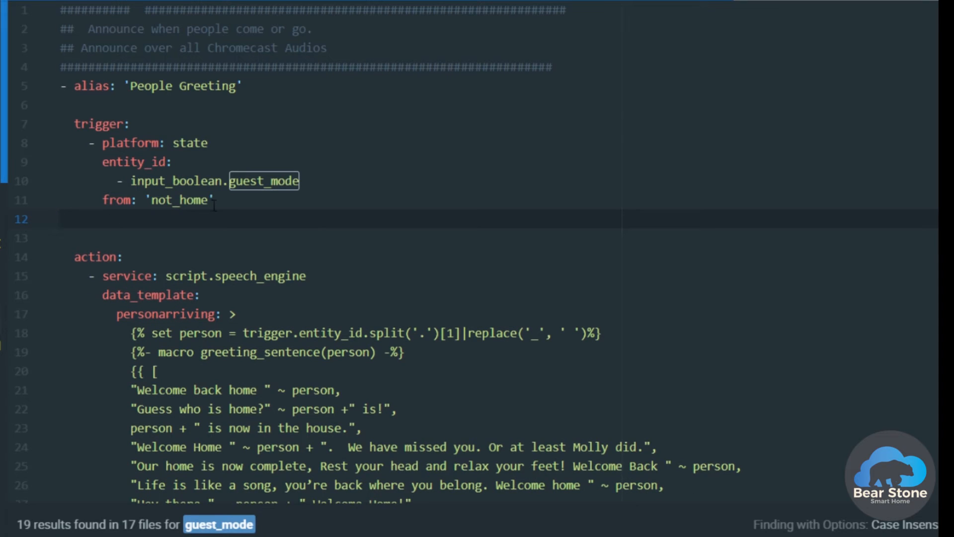
double_click(177, 199)
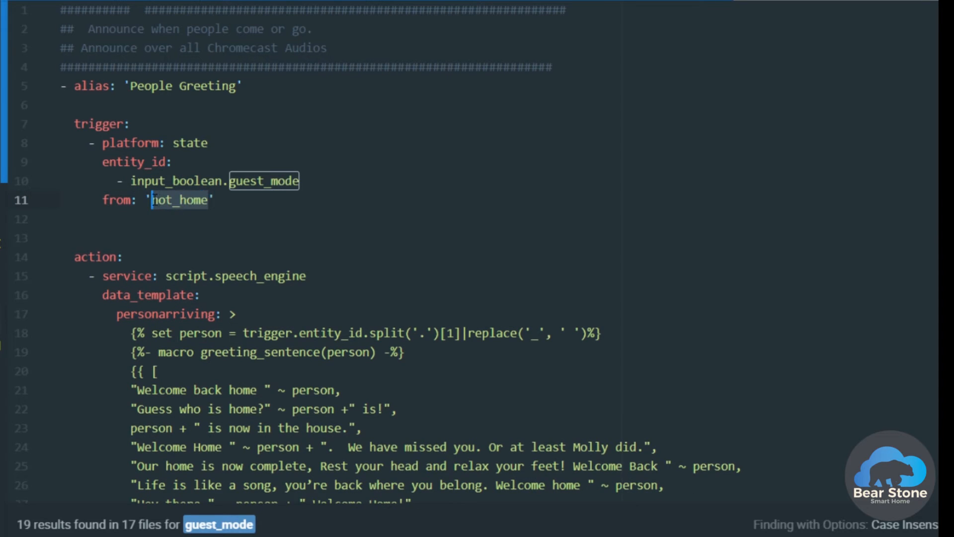
text(off)
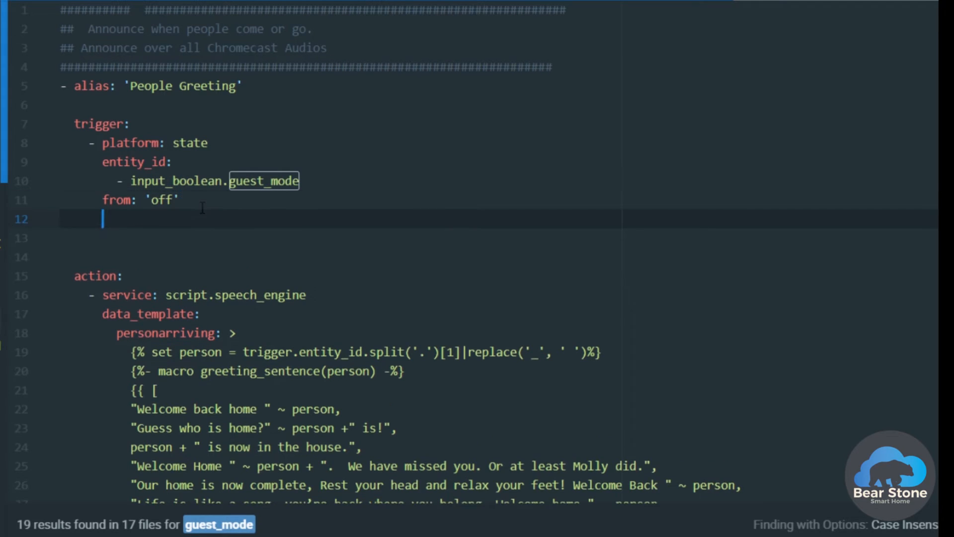
text(to:)
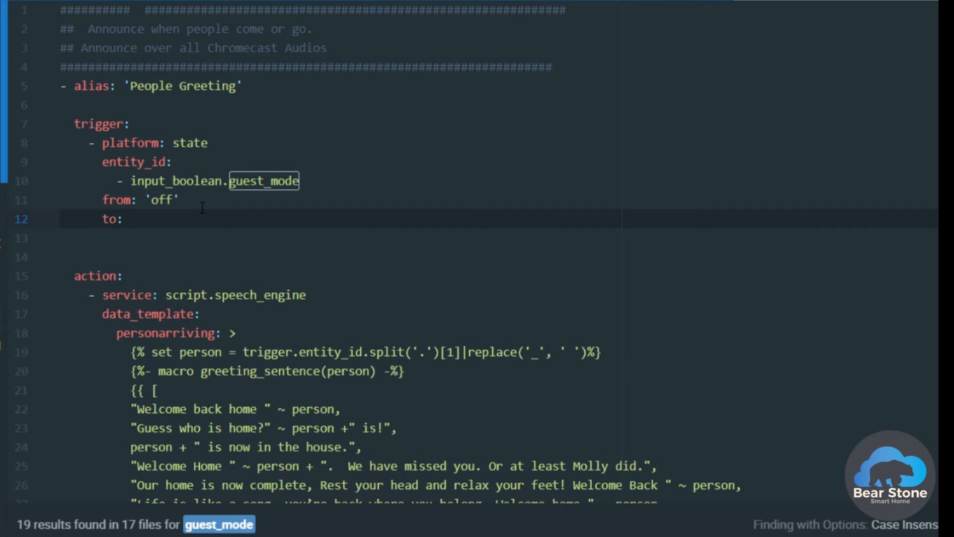
text('on;)
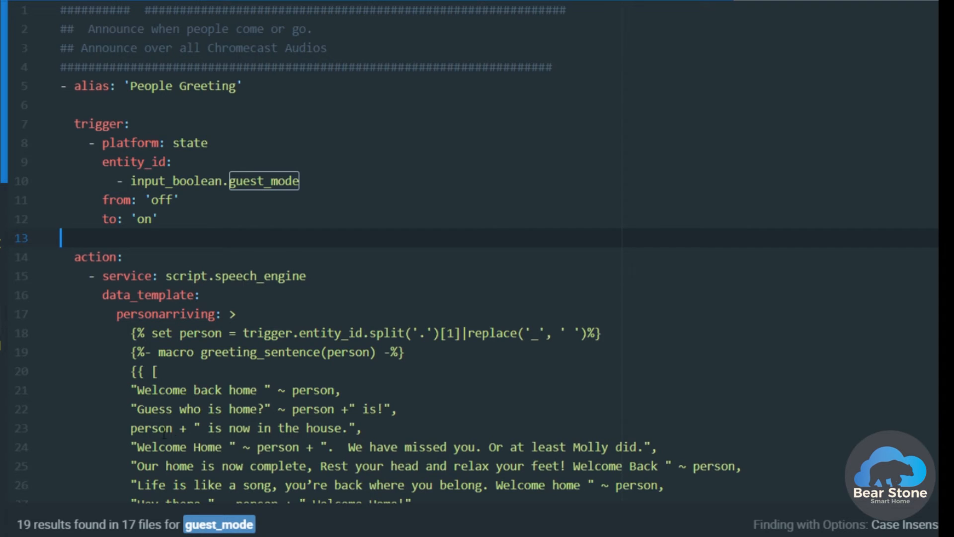
scroll(down, 3)
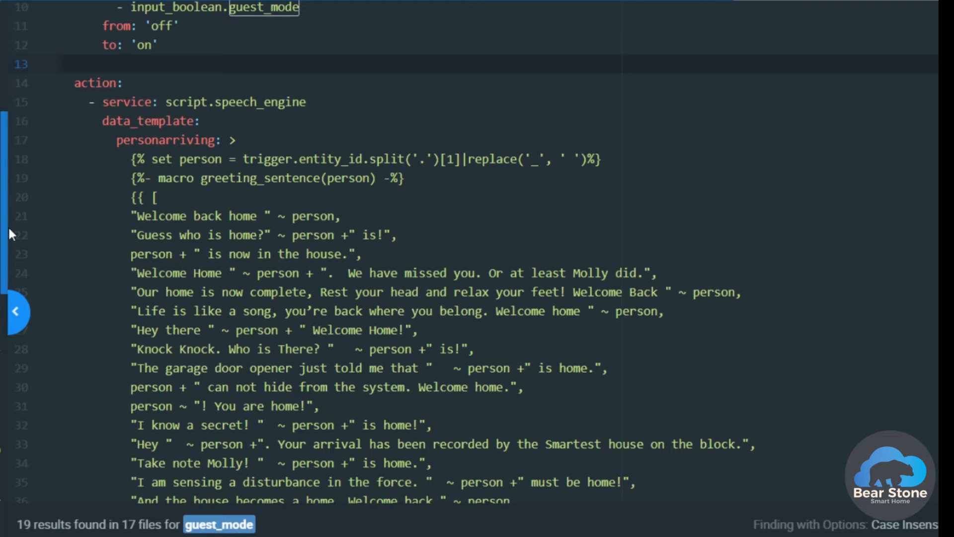
scroll(down, 3)
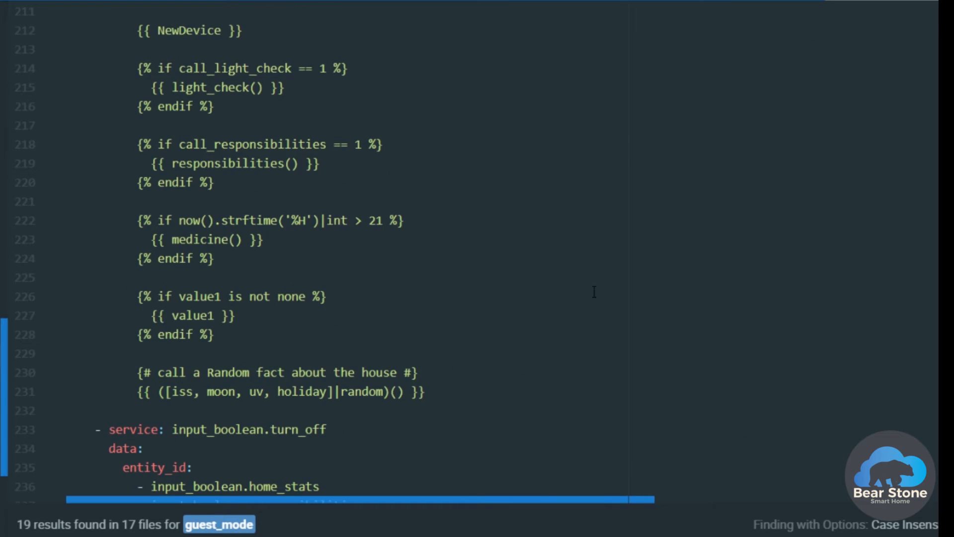
mouse_move(217, 311)
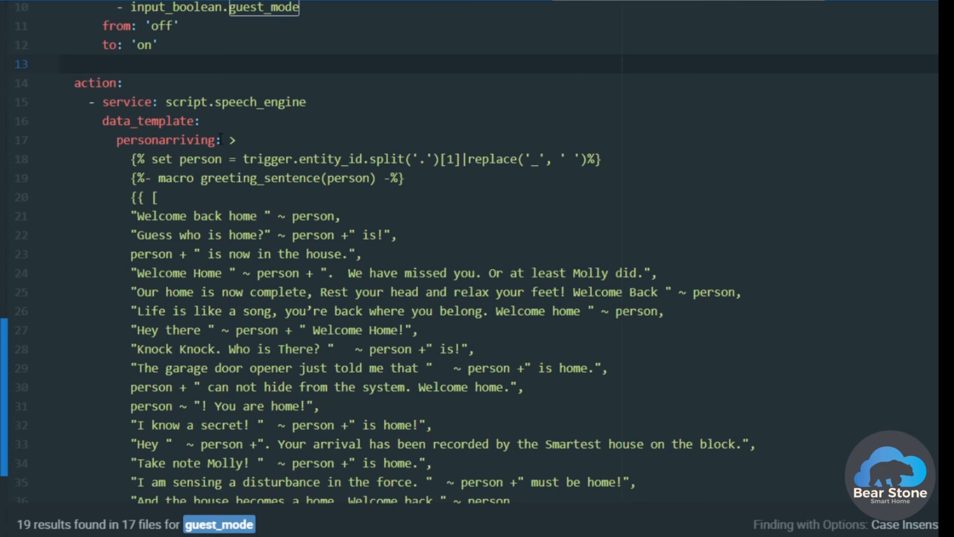
double_click(164, 140)
text(val)
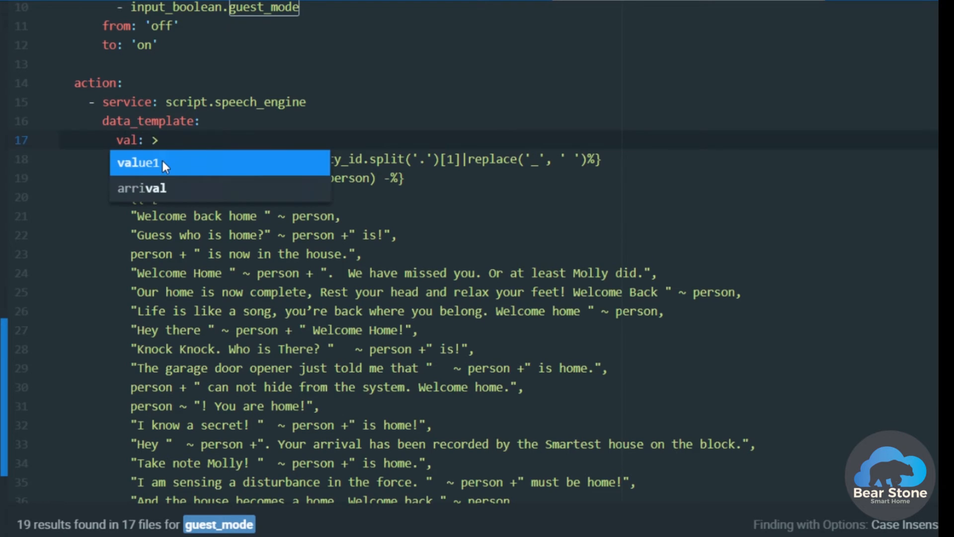
Accept the value1 autocomplete suggestion as the data key name
click(141, 163)
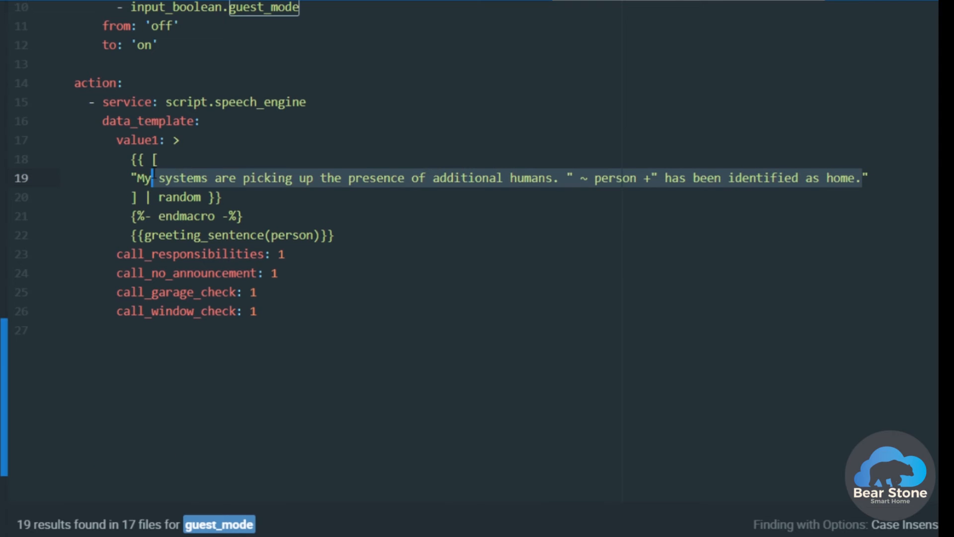
Set the sentence to "Guest Mode has been enabled for today." and delete line 22
text("Guest Mode has b)
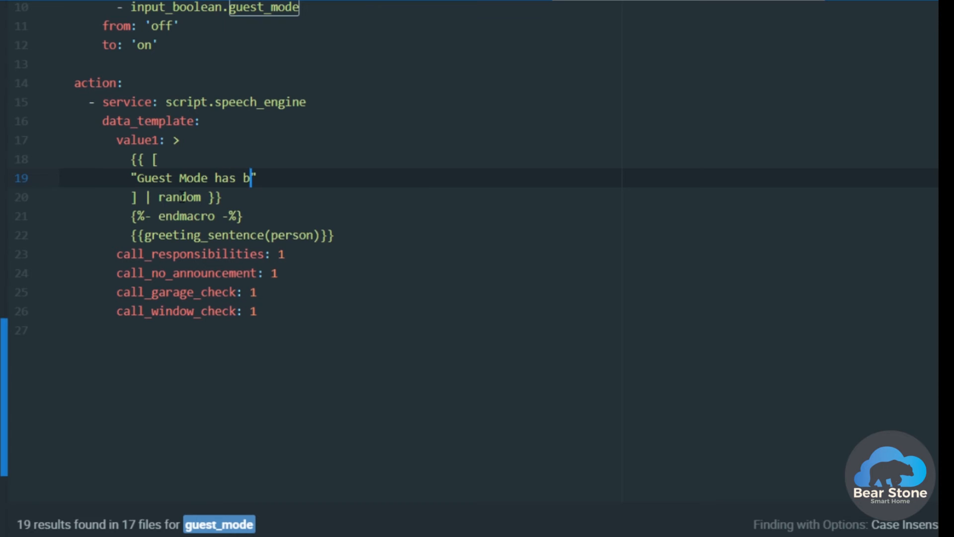
text(een enabled)
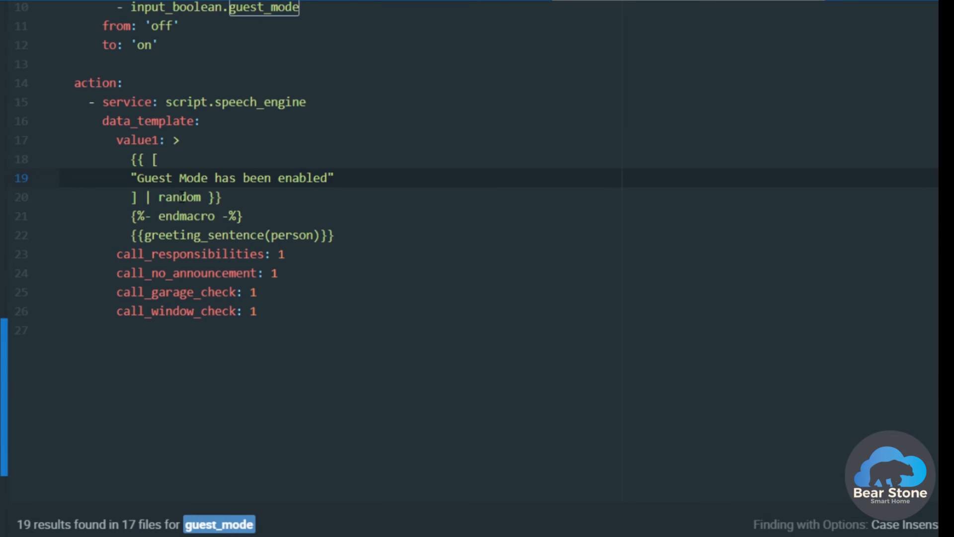
text(for to)
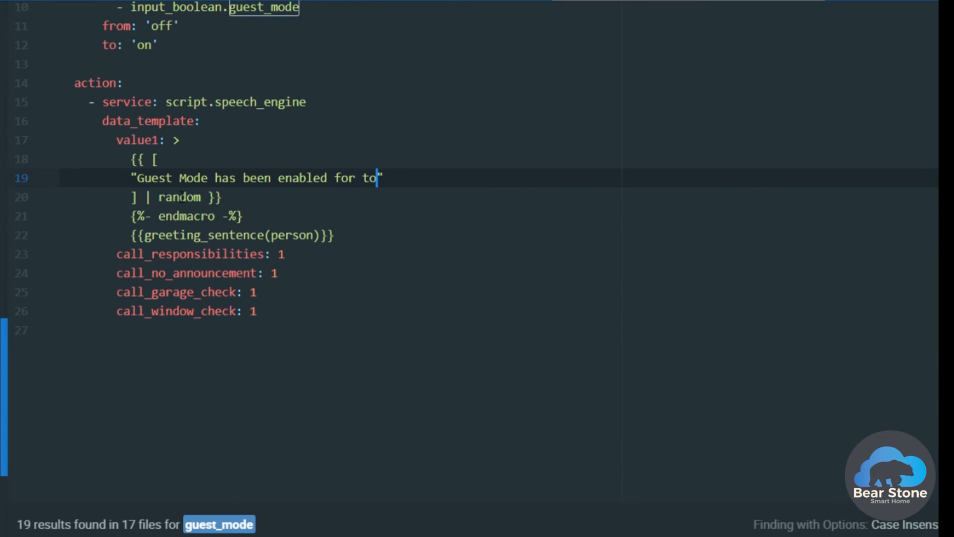
text(day.")
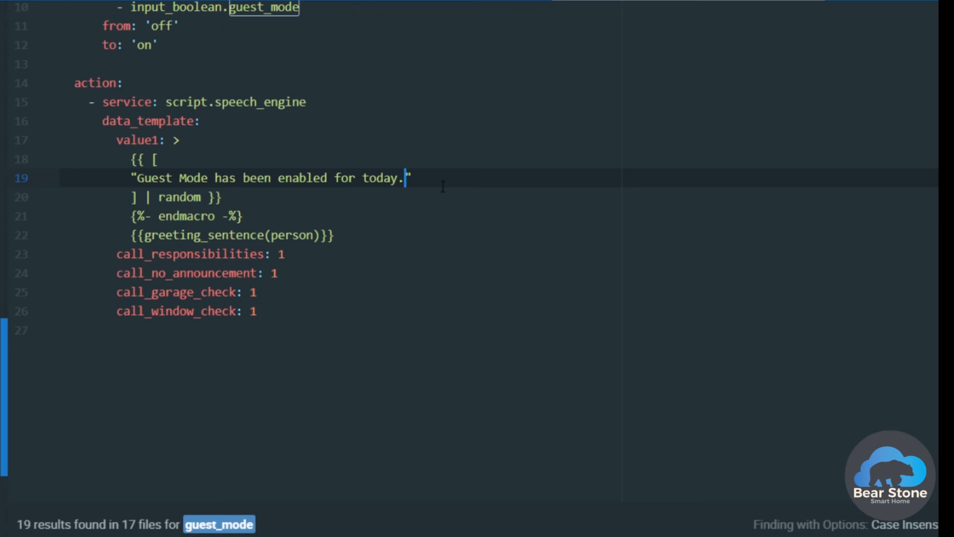
mouse_move(301, 206)
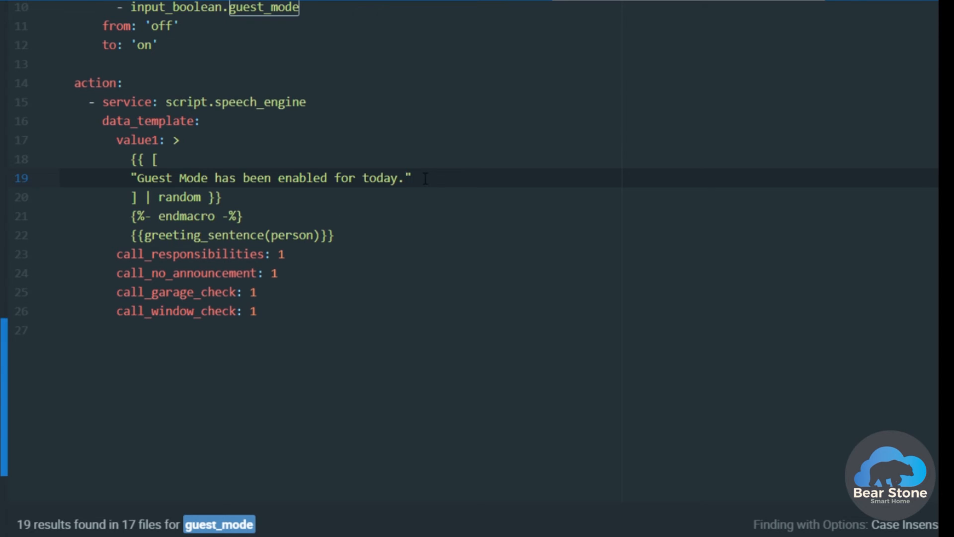
key(Enter)
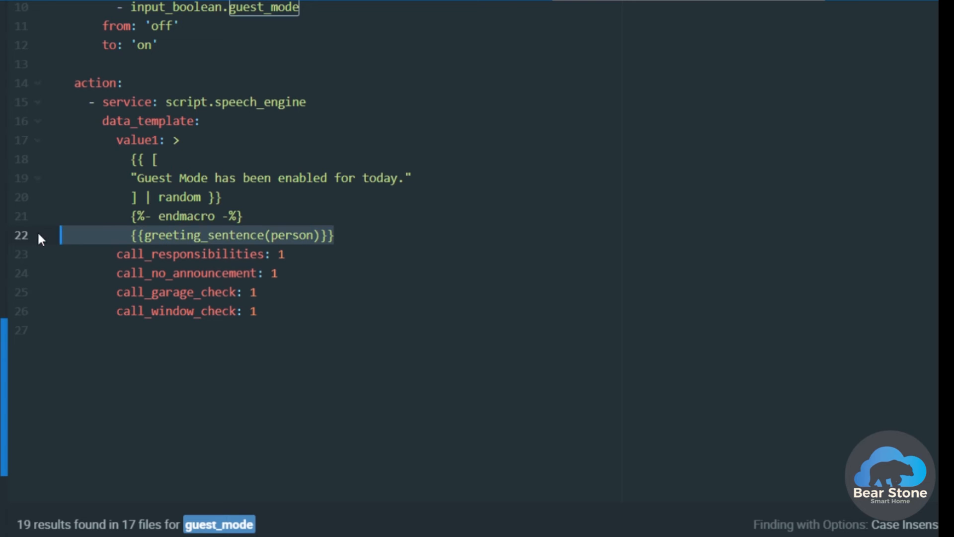
key(Delete)
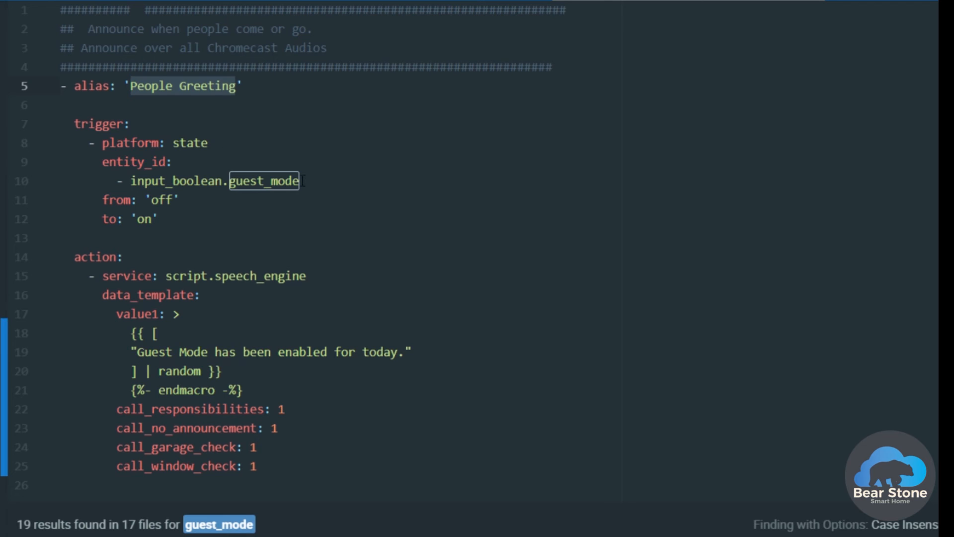
Change the alias on line 5 to 'Guest Mode Audio Feedback'
text(Guest)
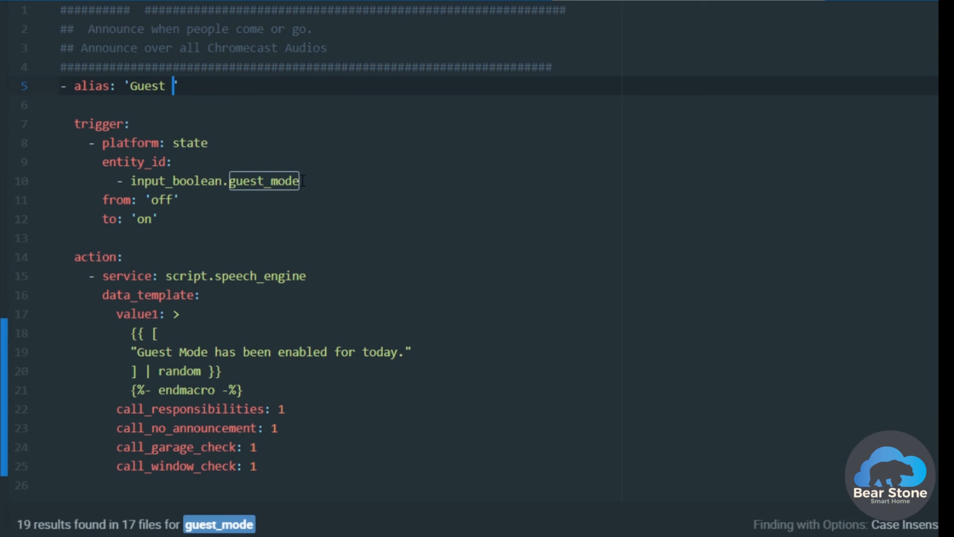
text(Mode Fee)
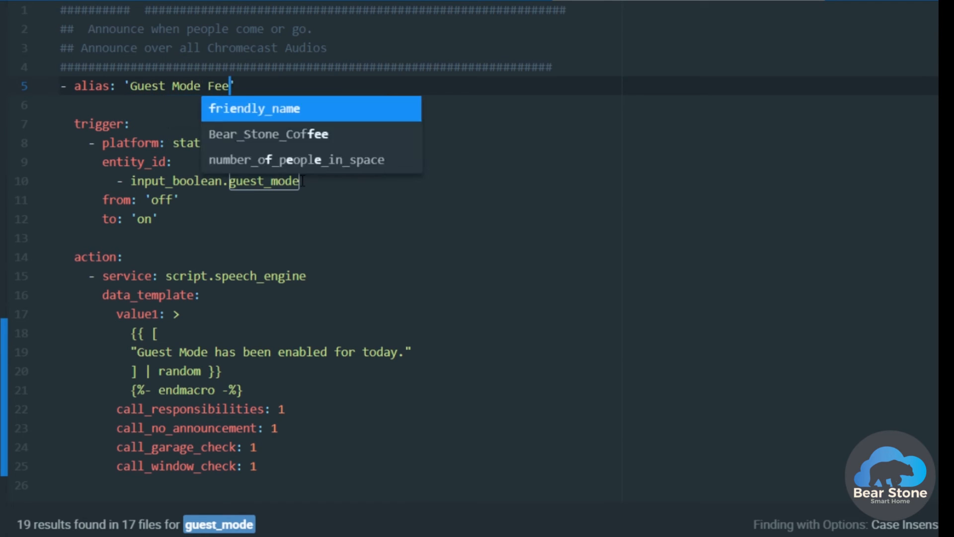
text(dback)
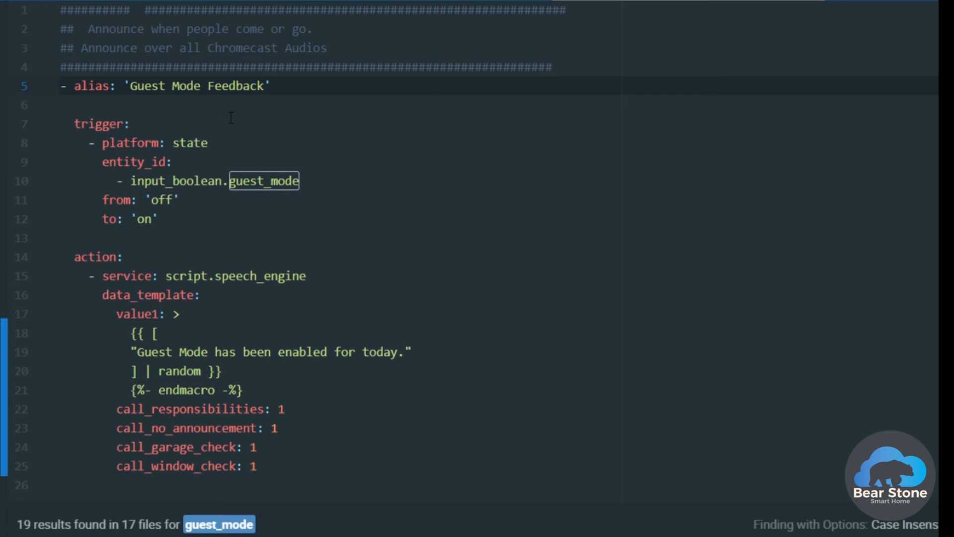
text(Audio)
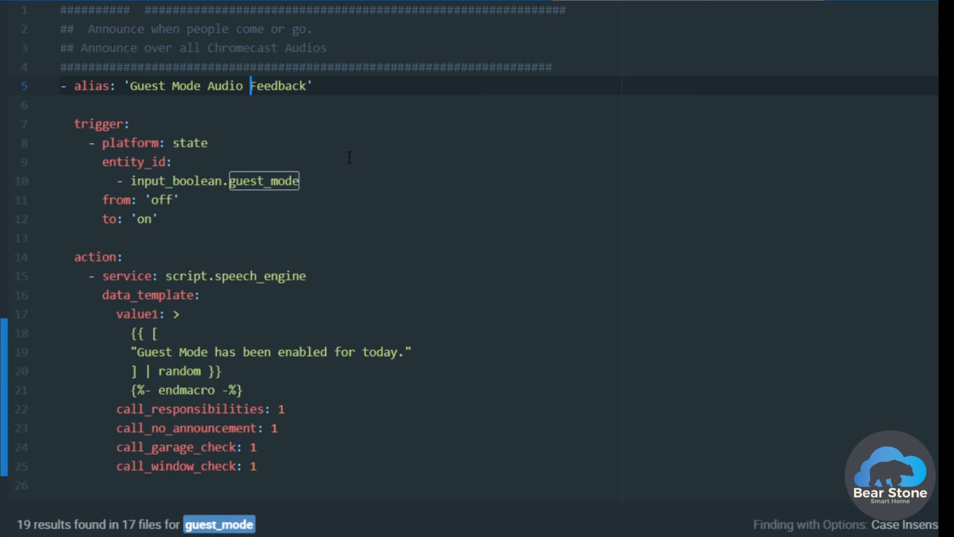
mouse_move(240, 233)
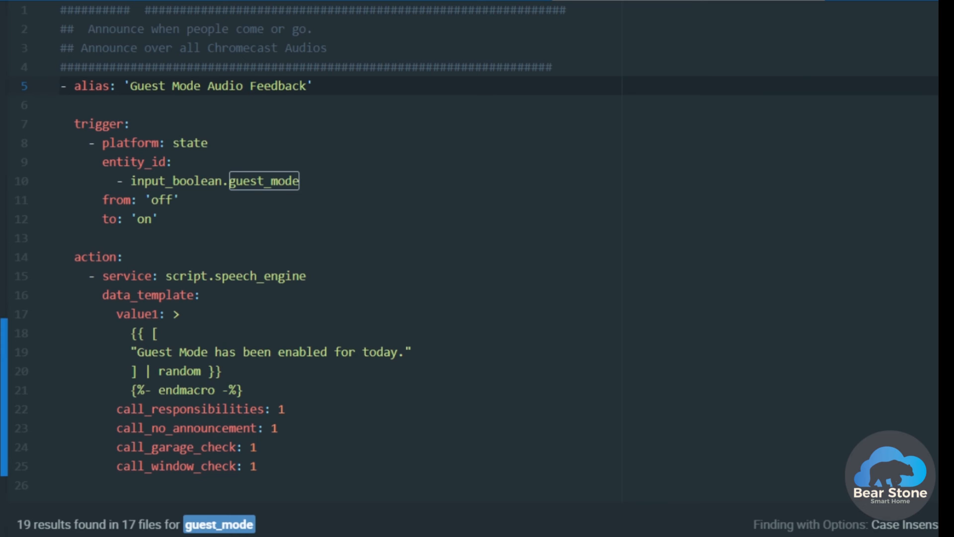
click(249, 86)
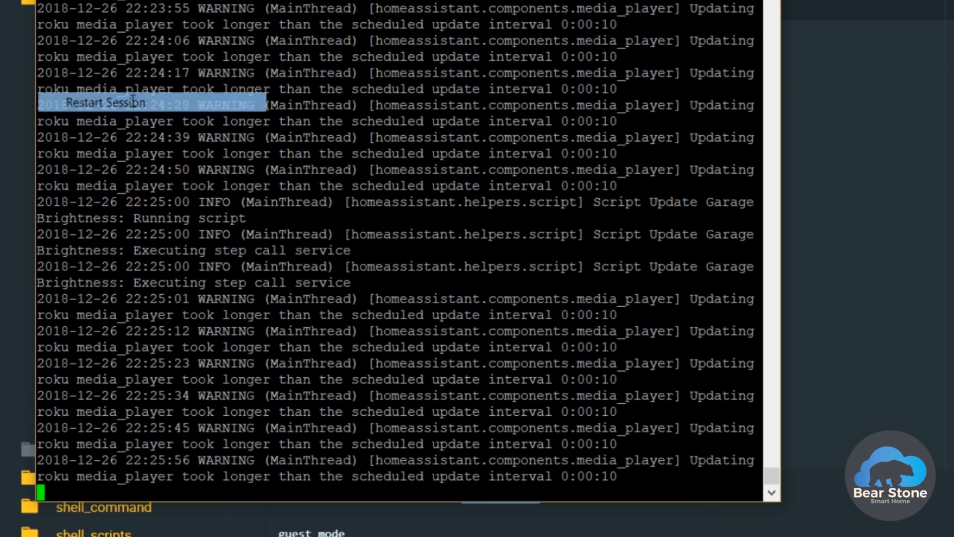
Restart the PuTTY session, log in, and run the git update script
click(105, 104)
text(hass)
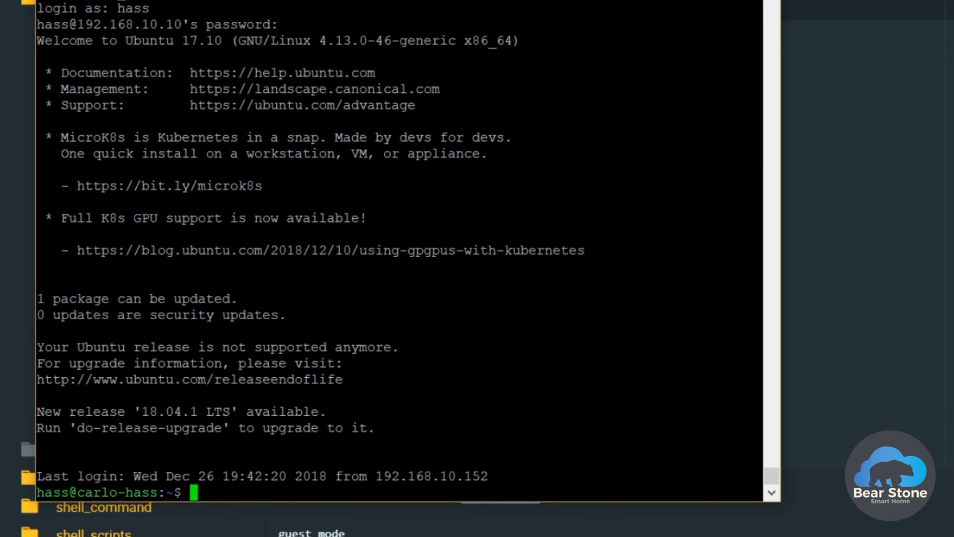
text(./hassuser)
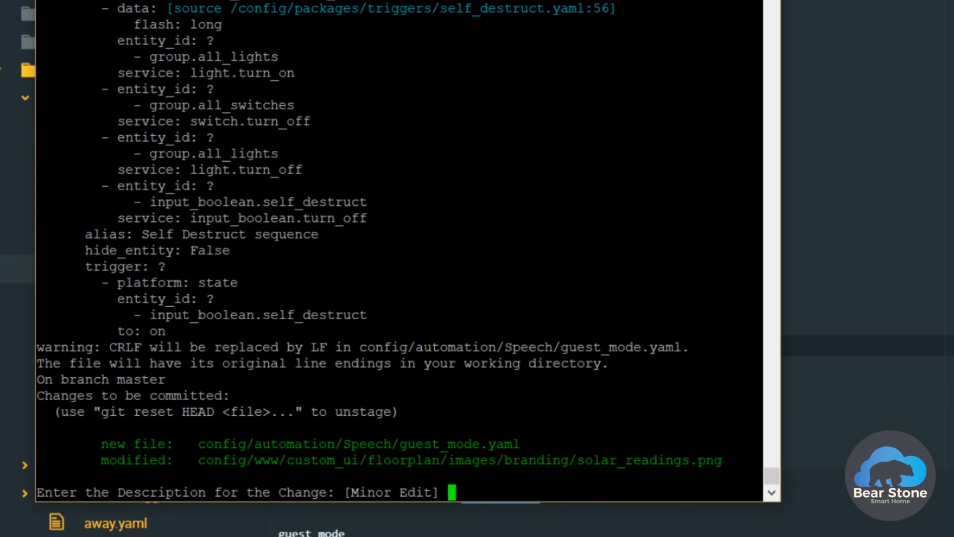
Cancel the description prompt with Ctrl+C and rerun ./gitupdate.sh
key(ctrl+c)
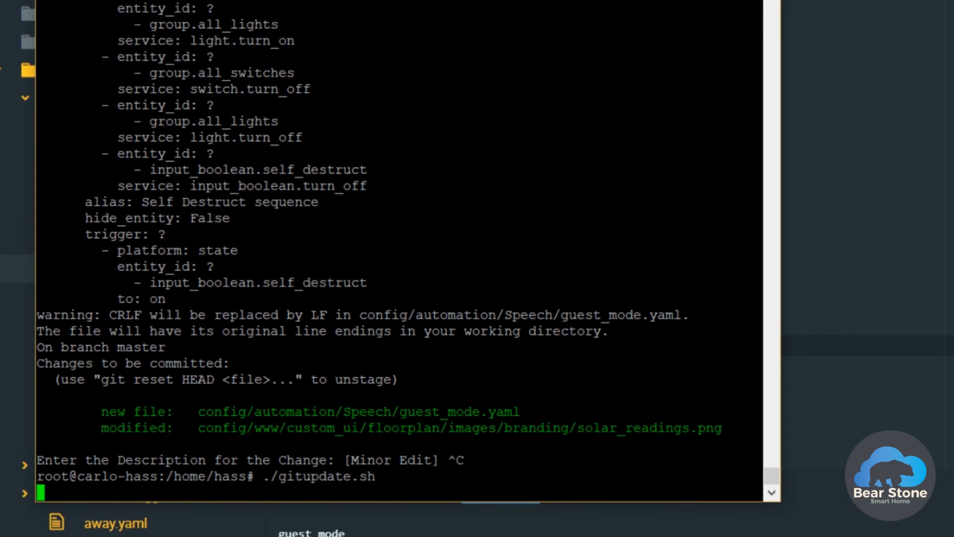
key(Return)
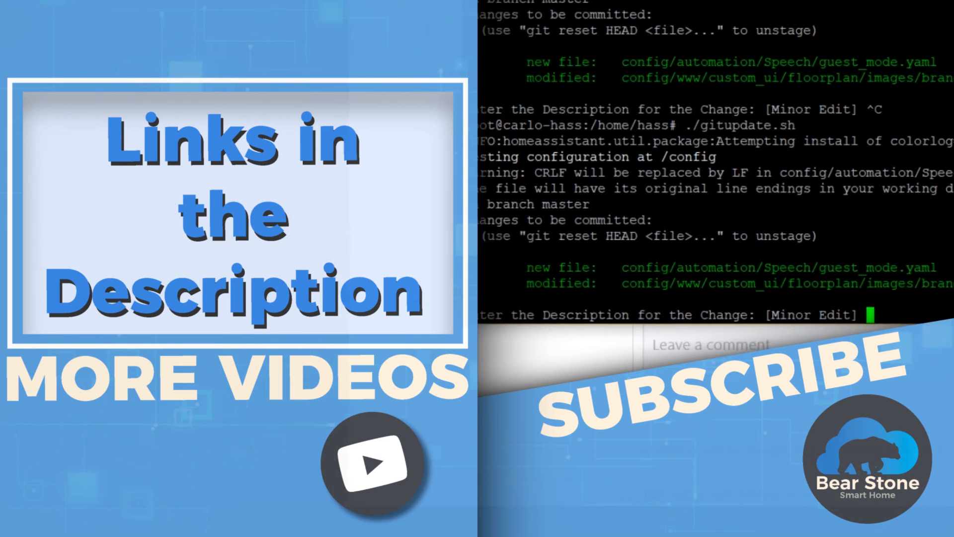
Enter the description 'Updates #459 - Enables Guest Mode Feedback' to commit and push
text(Updates #)
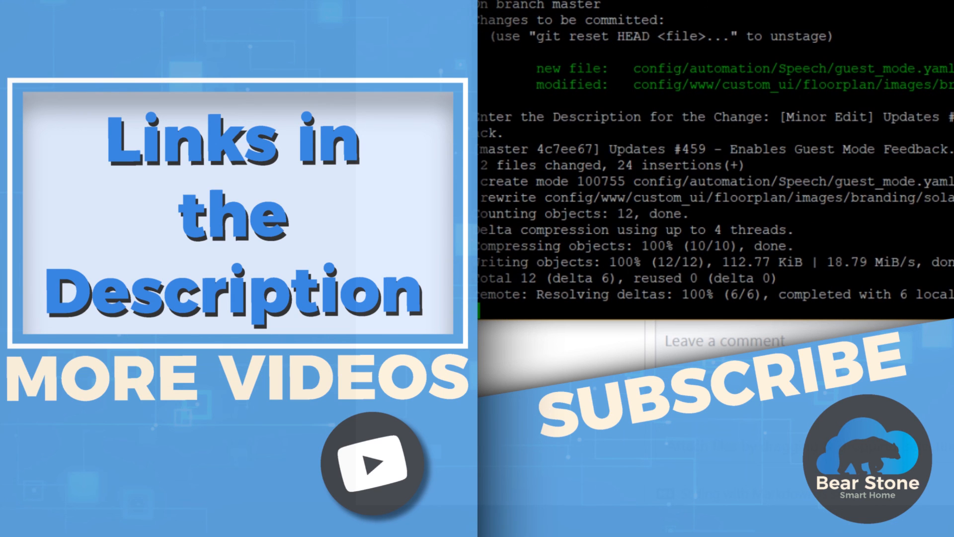
scroll(down, 3)
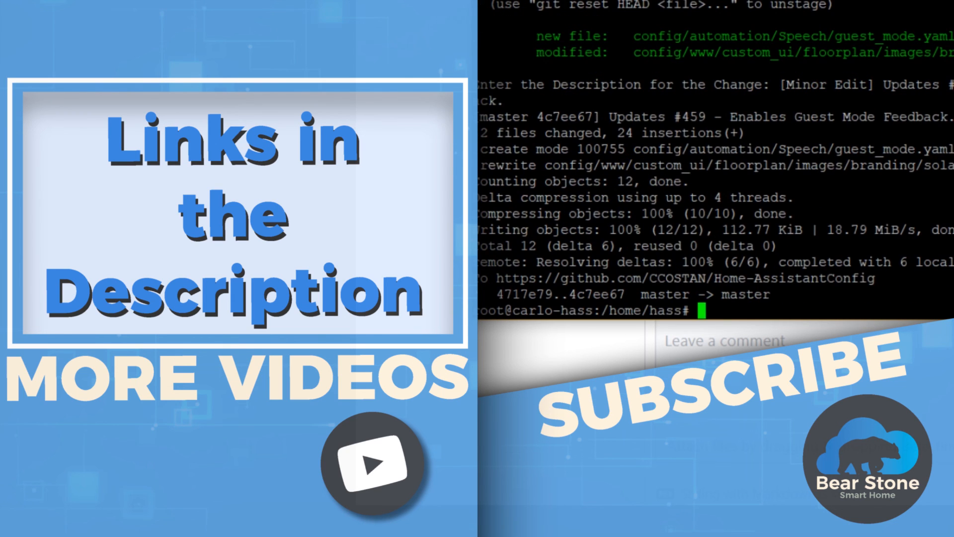